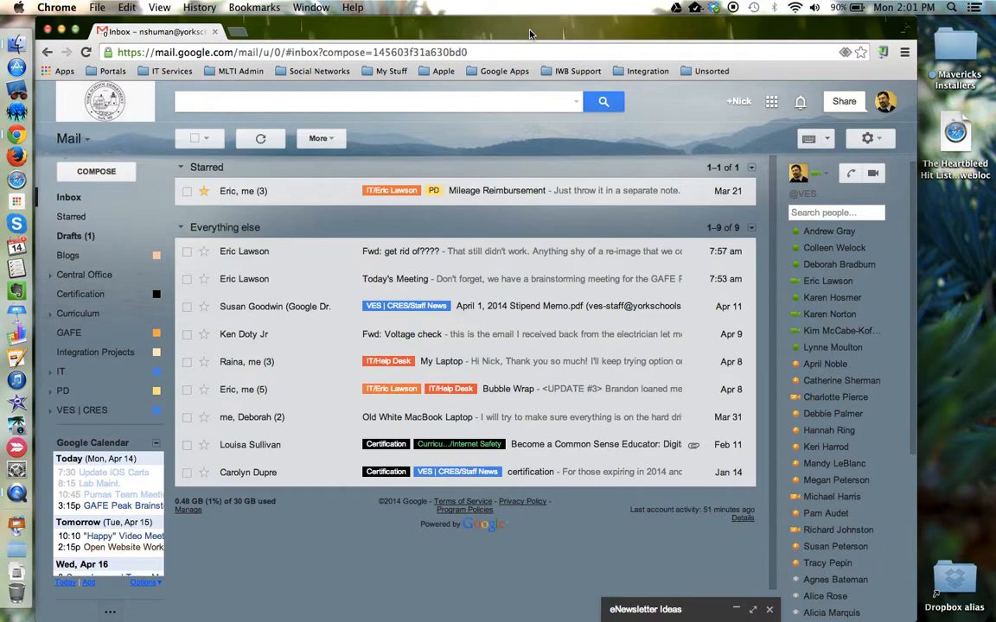
mouse_move(750, 134)
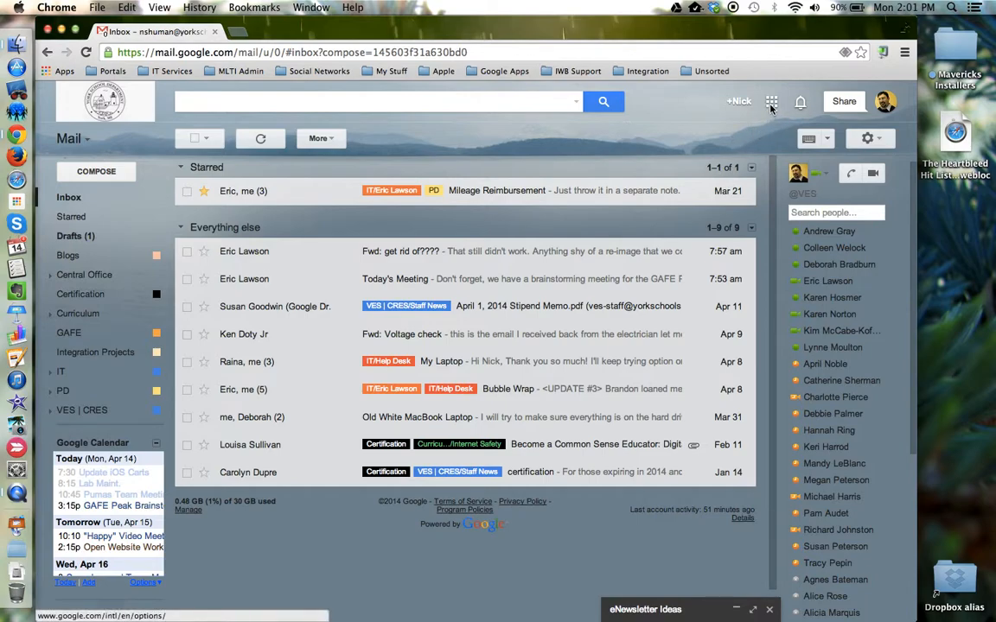
mouse_move(771, 100)
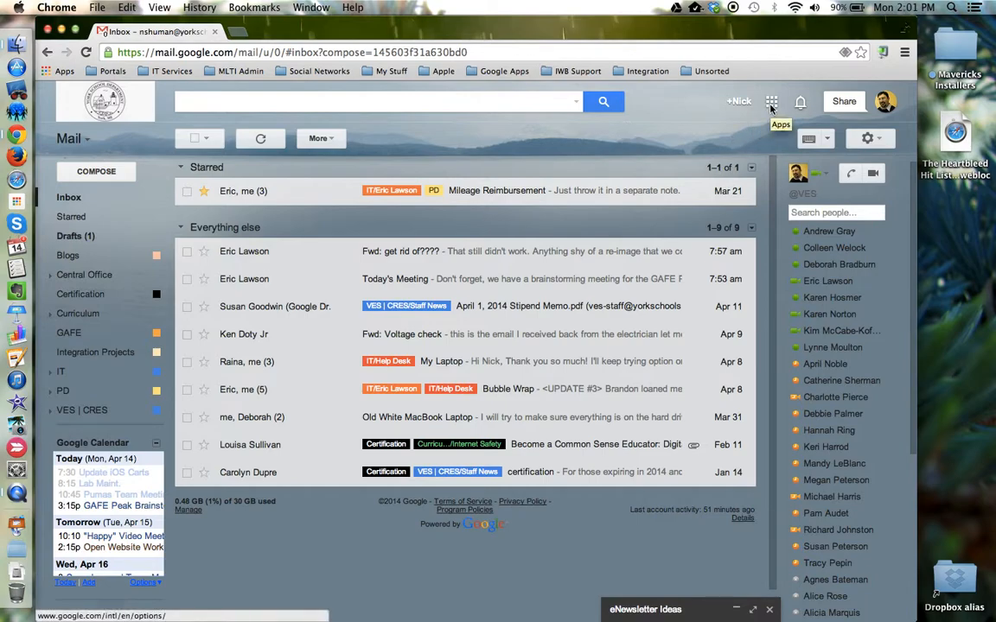
Step: Bring up the Google apps launcher from Gmail's top bar
left_click(771, 101)
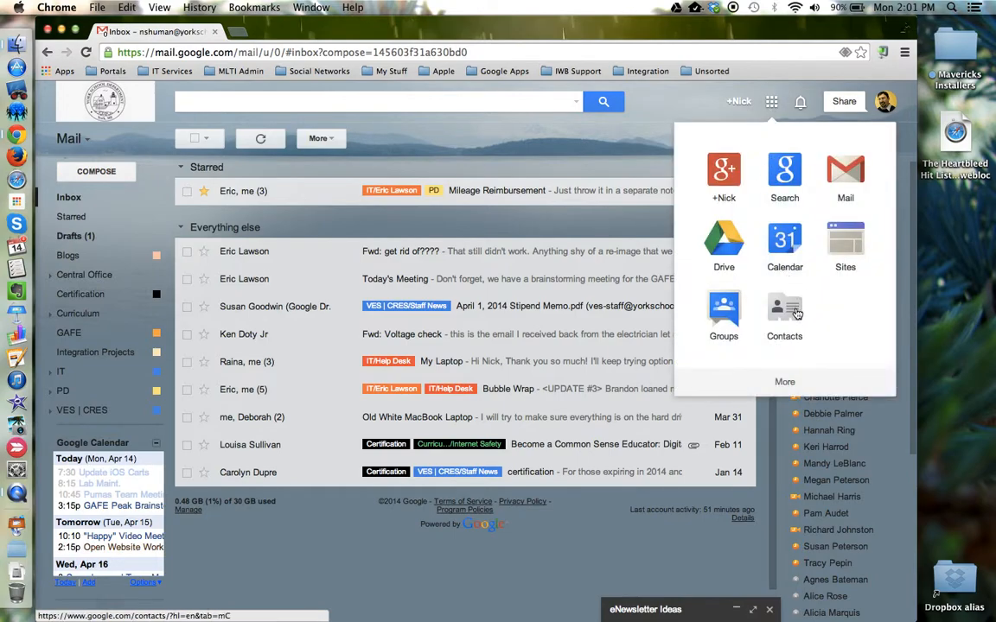
Step: Go to Contacts, show the IT Services (5) group and reveal its More actions
left_click(785, 312)
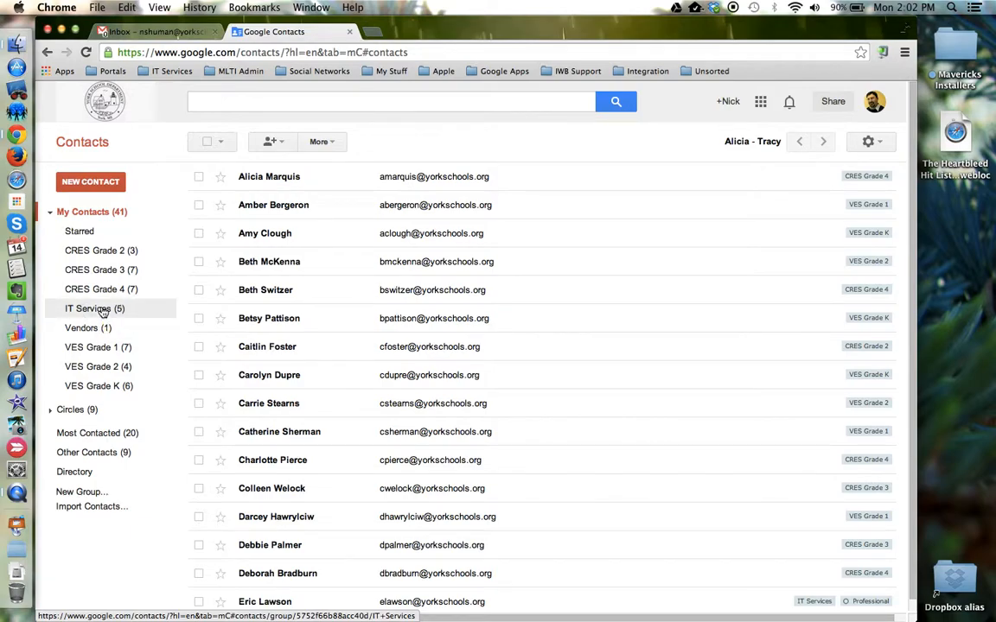
left_click(86, 308)
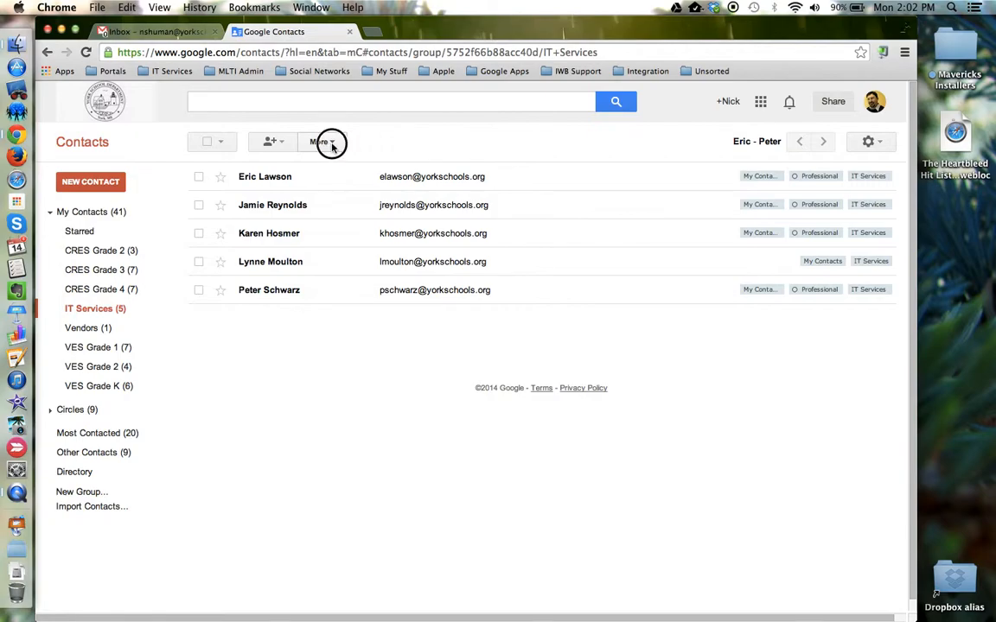
left_click(321, 142)
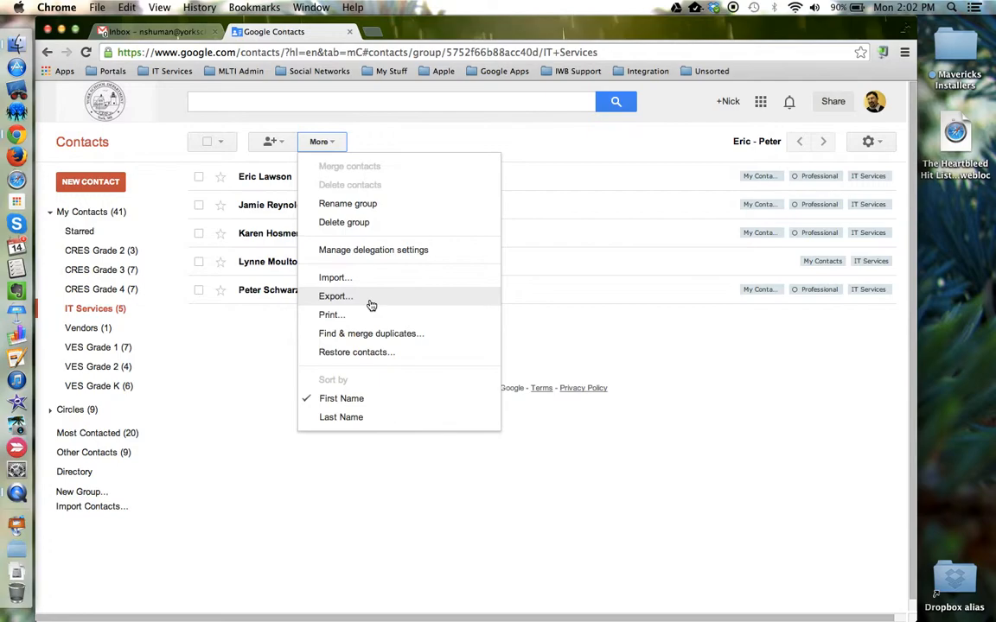
Step: Set the export to the IT Services group only, keeping Google CSV format
left_click(335, 296)
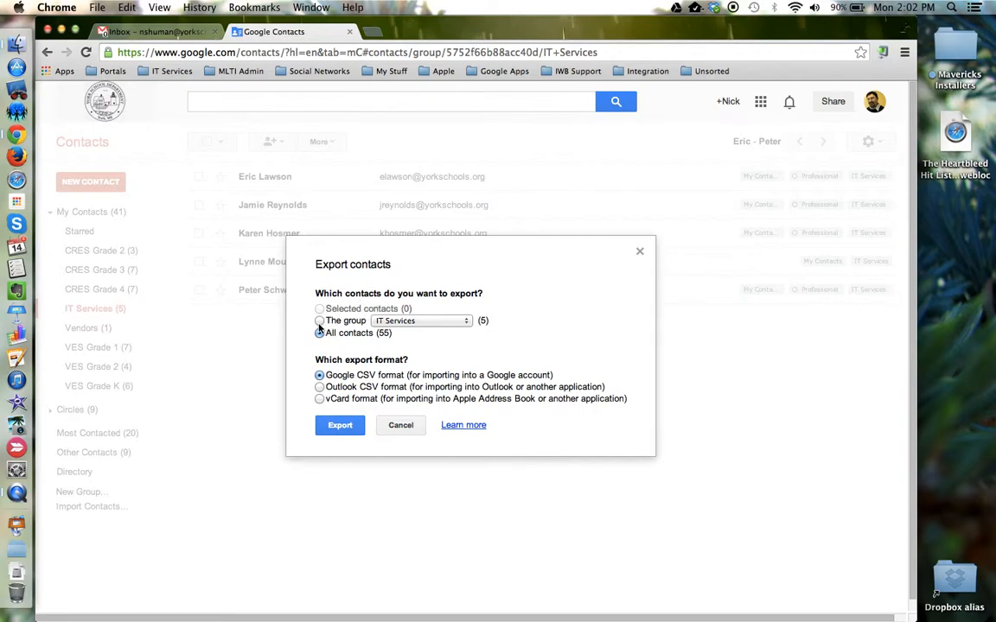
left_click(318, 320)
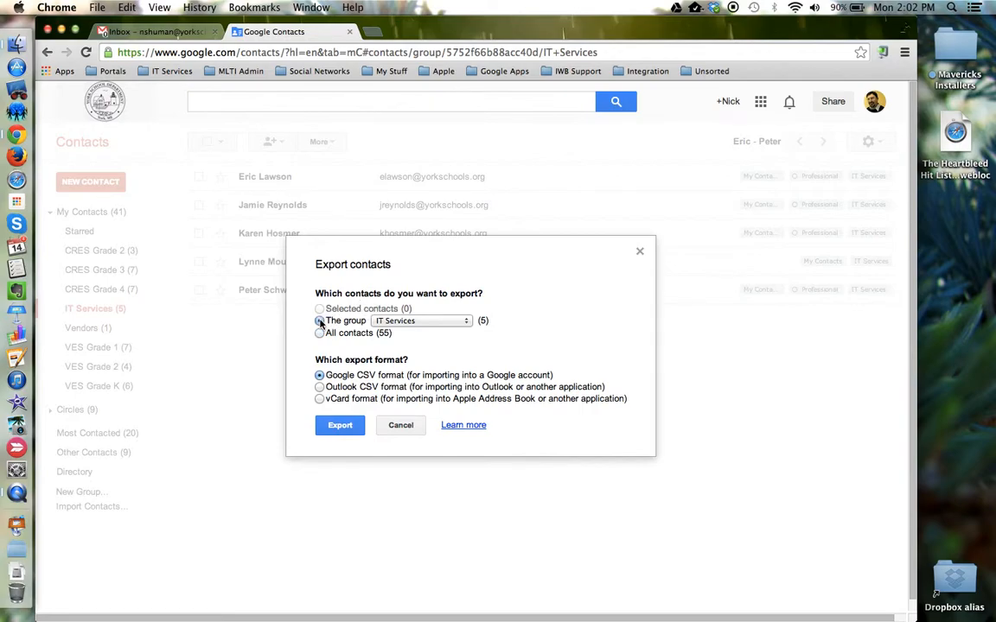
left_click(318, 320)
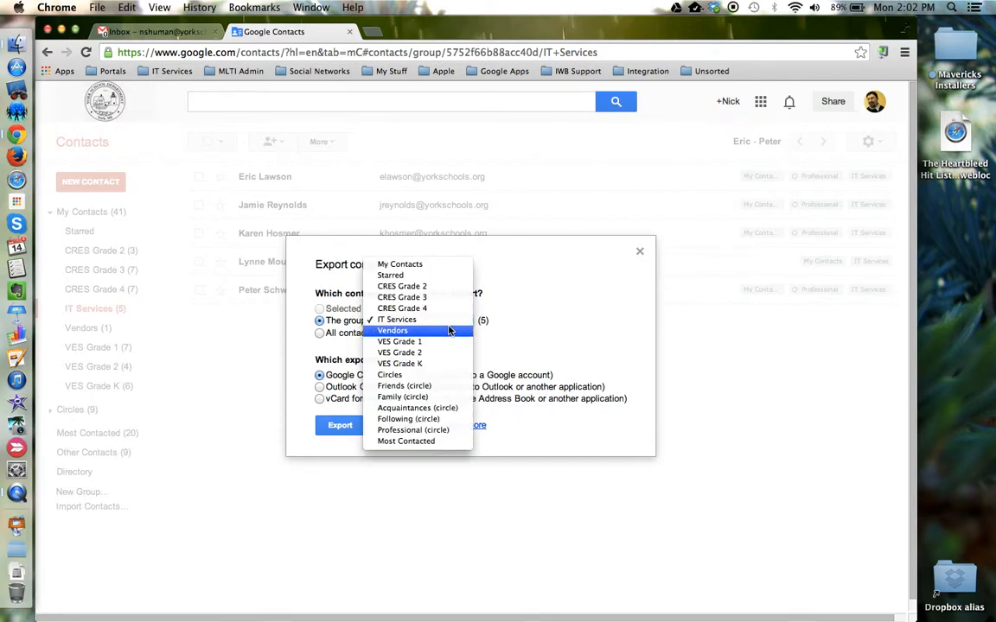
mouse_move(398, 318)
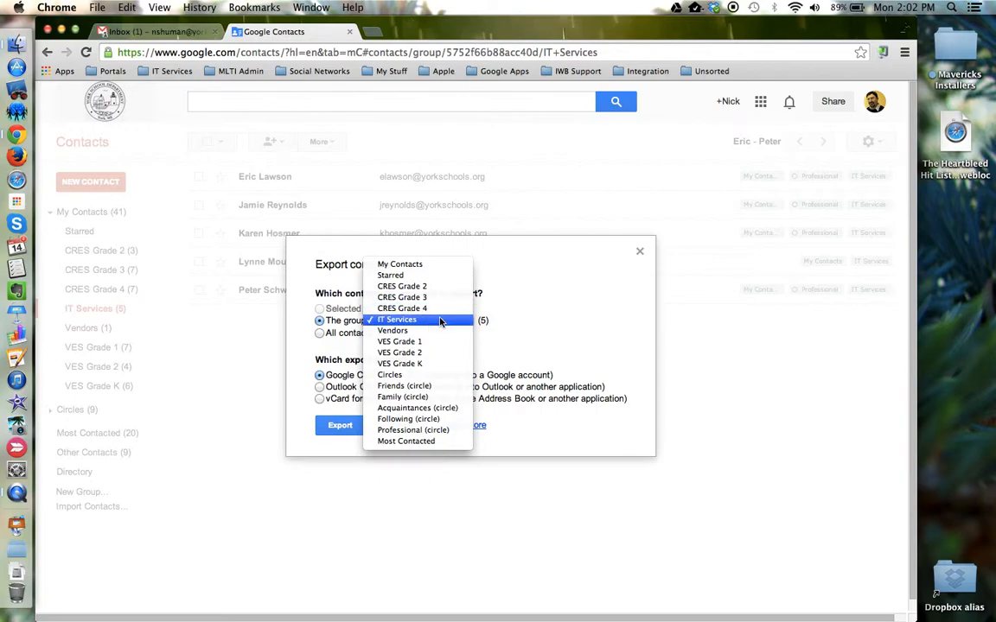
left_click(397, 320)
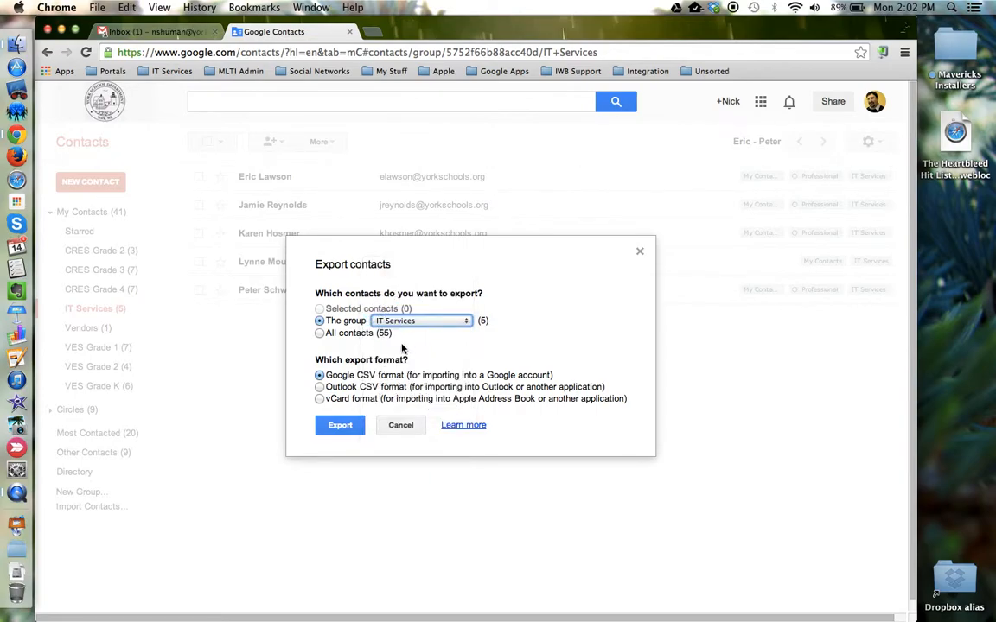
mouse_move(363, 360)
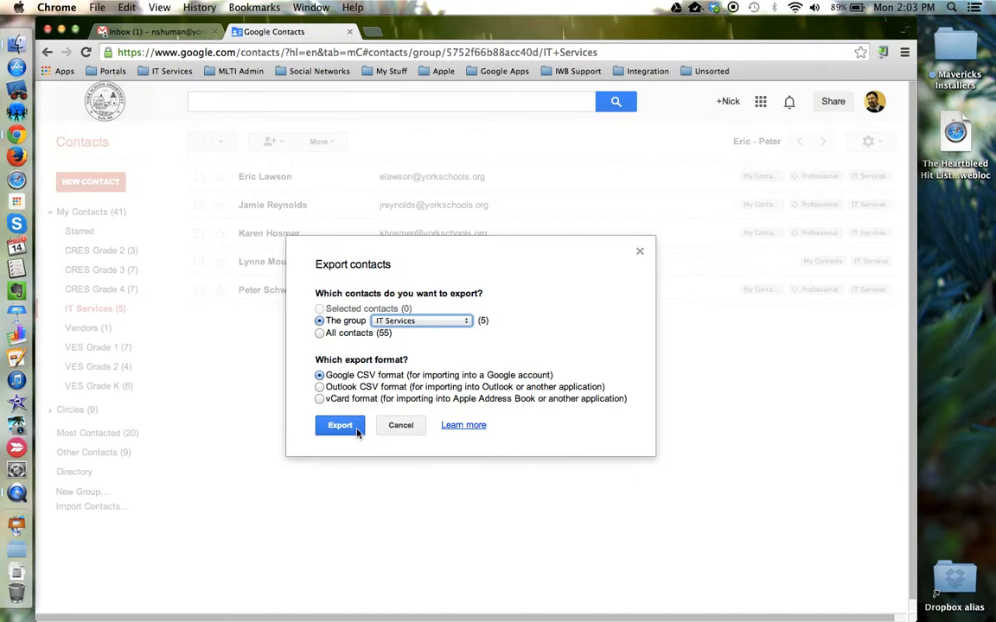
Step: Export and save the file to the Desktop as google_ITServices.csv
left_click(339, 425)
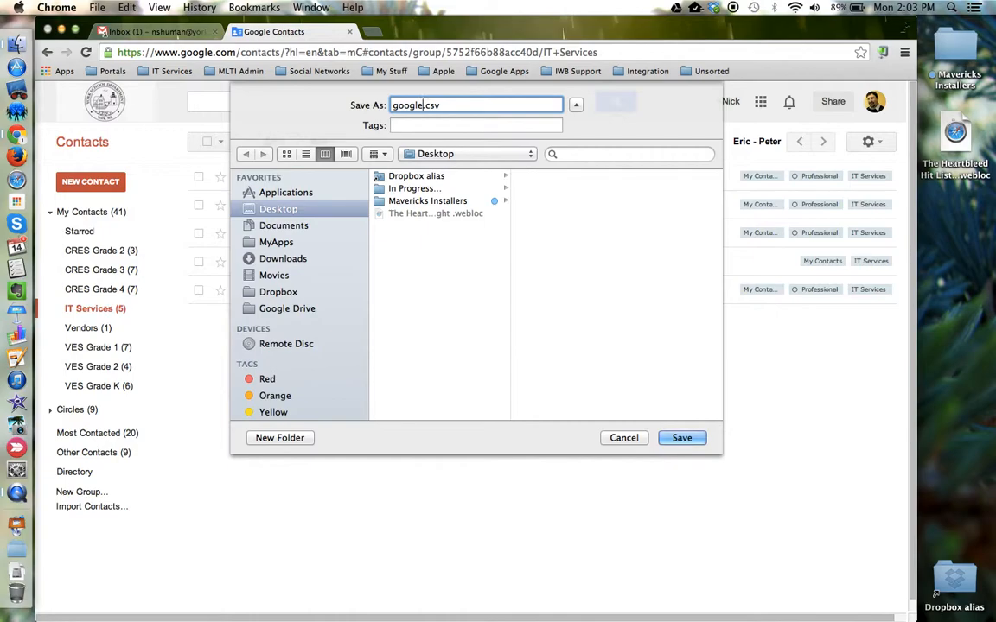
type("_ITServices")
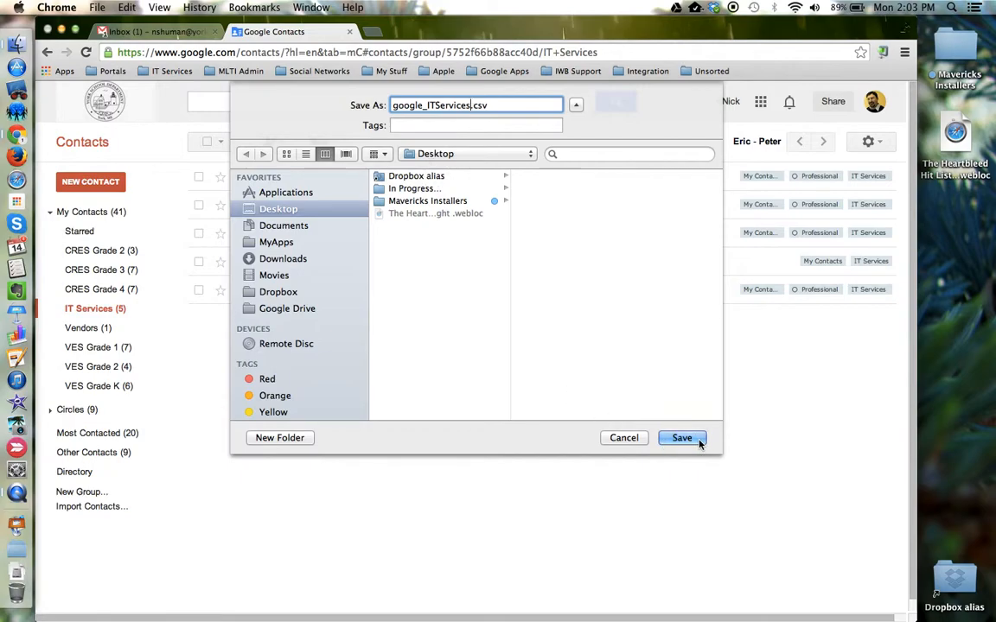
left_click(681, 437)
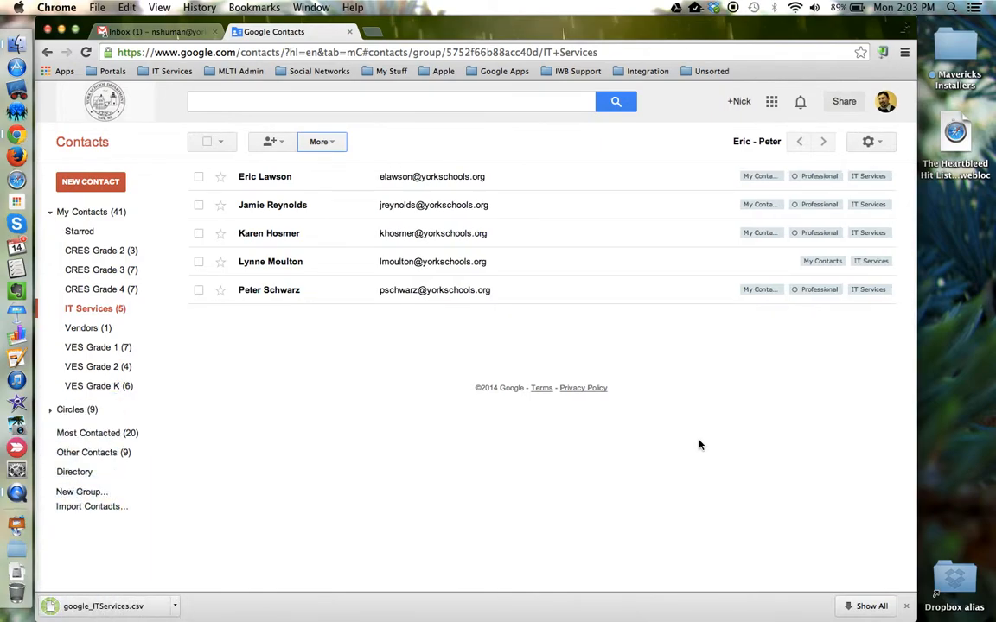
mouse_move(378, 422)
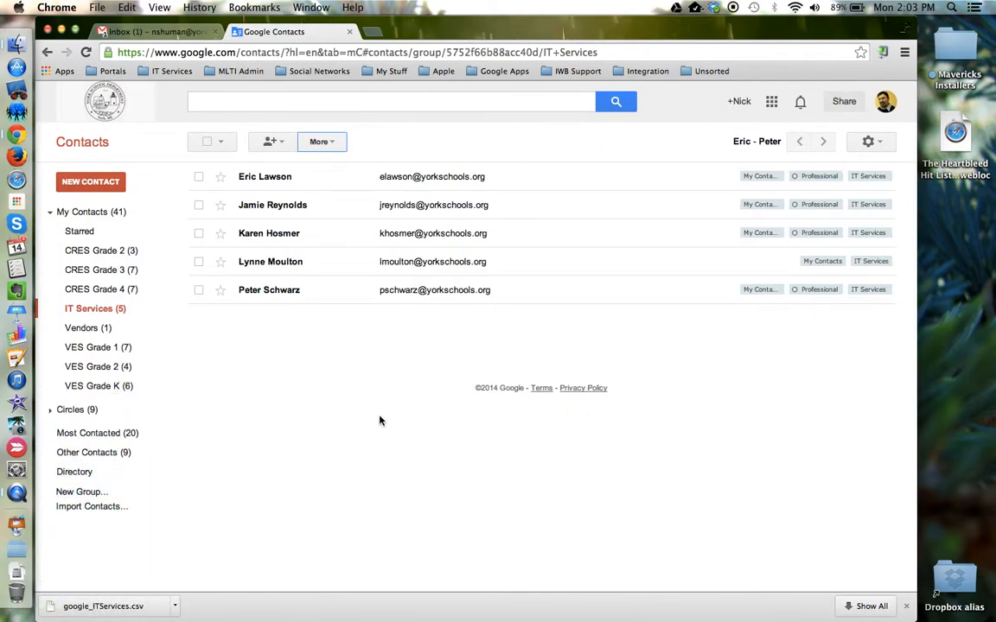
mouse_move(588, 319)
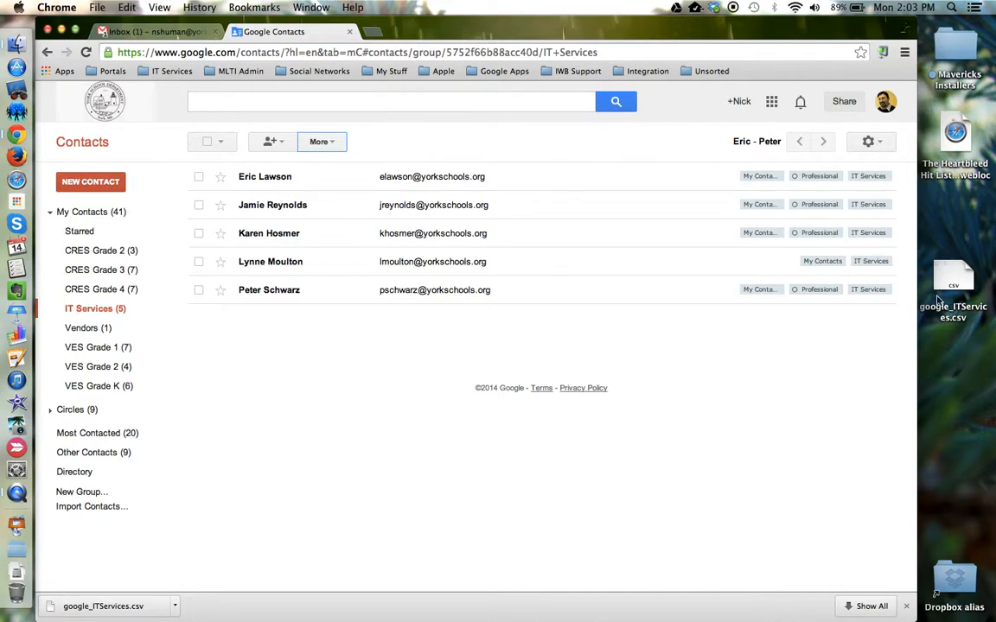
mouse_move(954, 275)
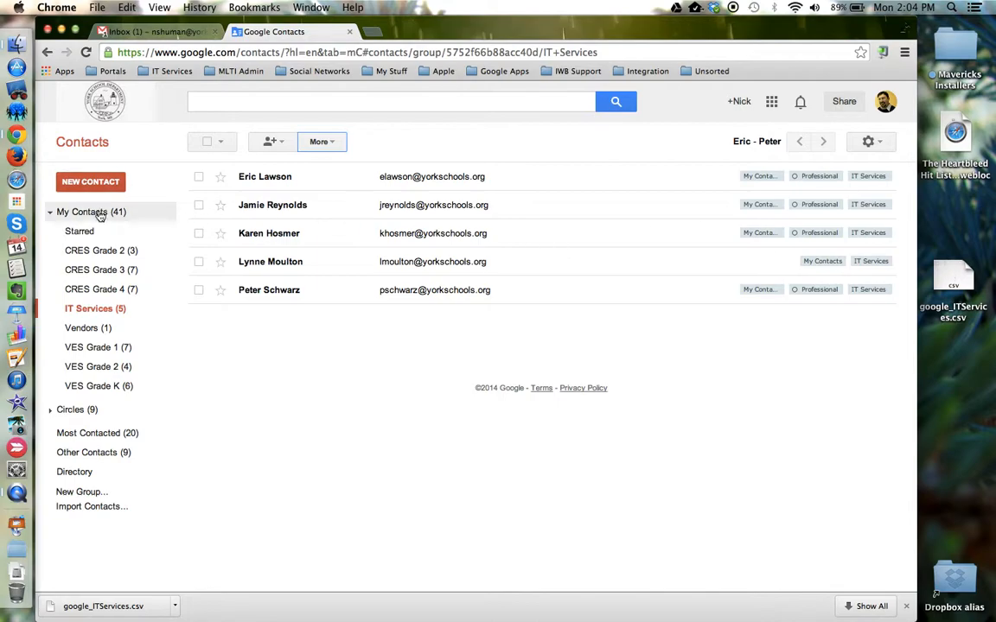
Step: Show the full My Contacts list of 41 people again
left_click(84, 211)
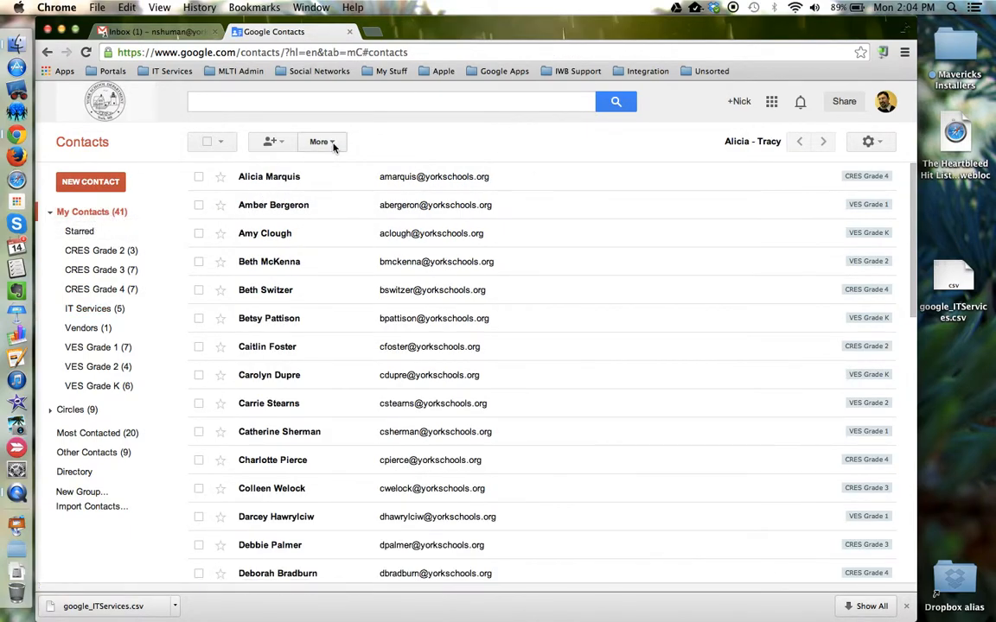
left_click(321, 141)
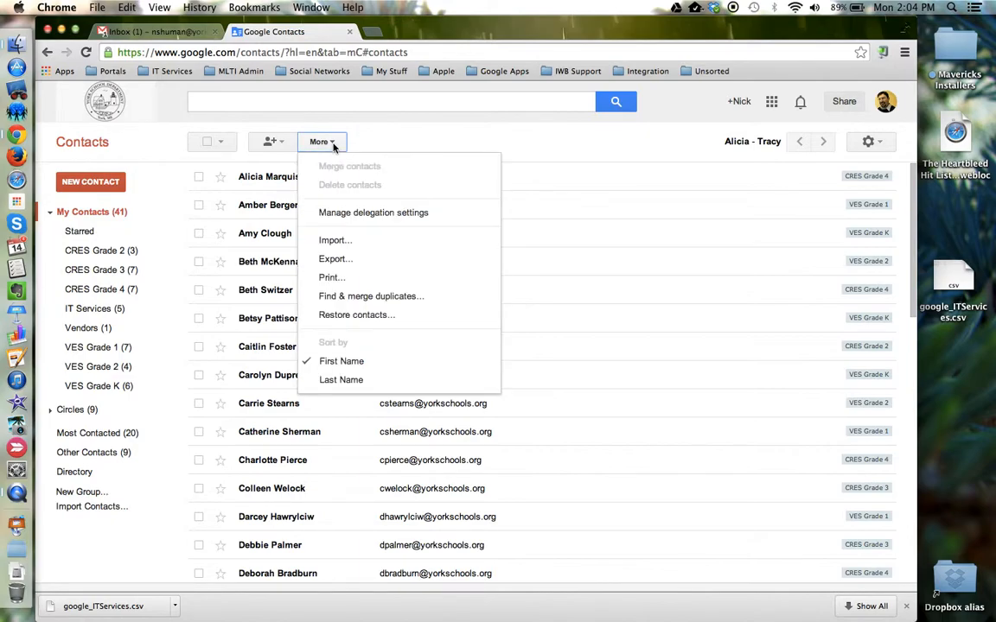
mouse_move(363, 245)
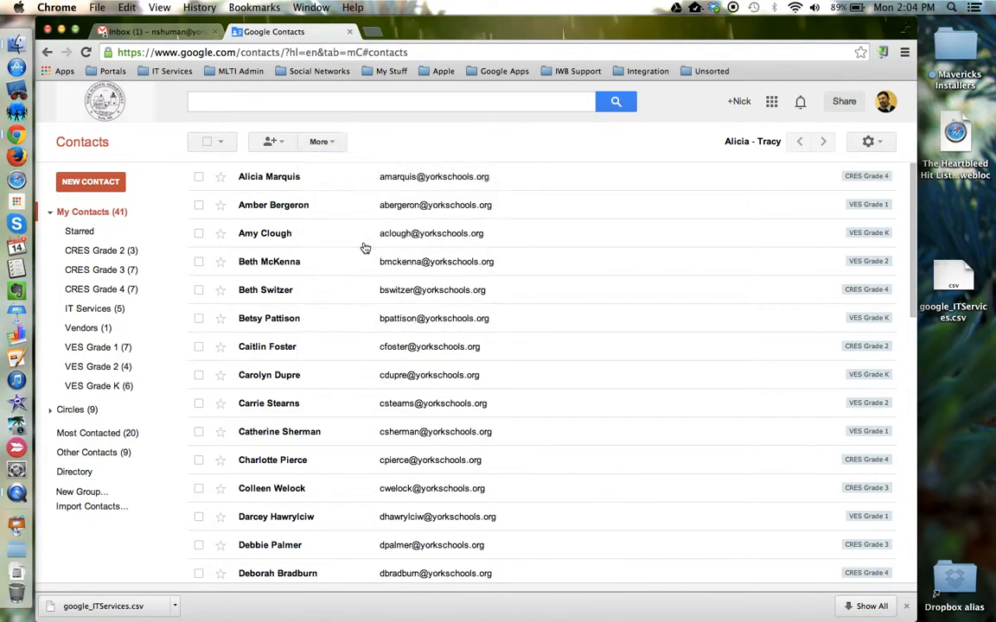
left_click(91, 505)
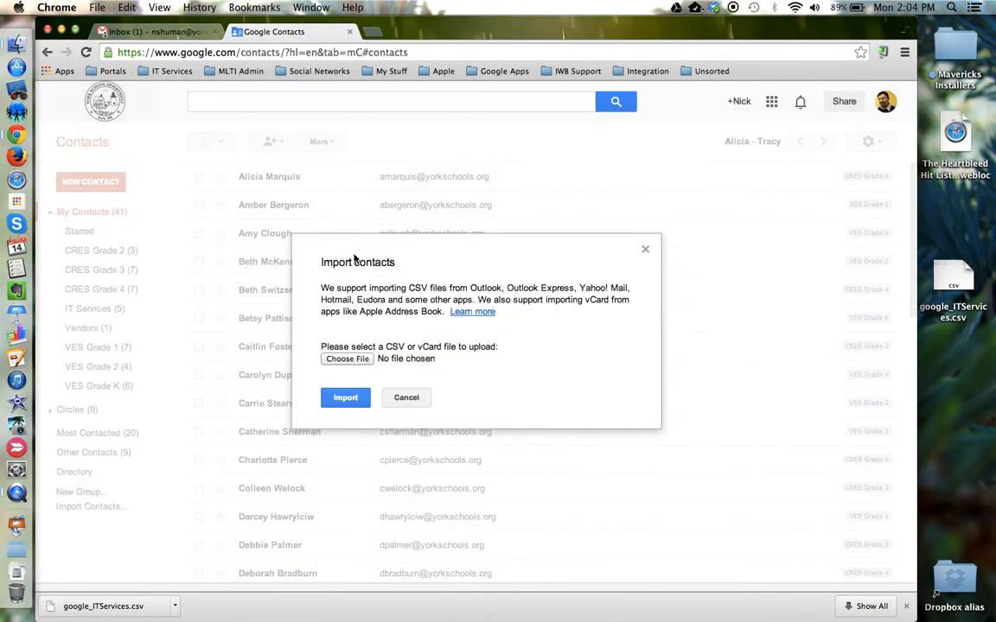
mouse_move(353, 363)
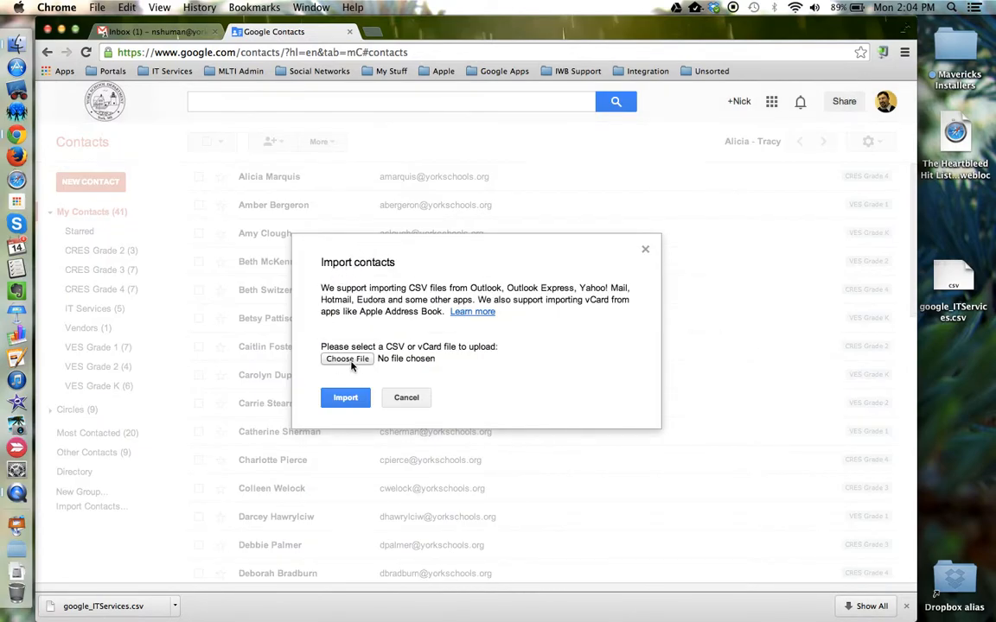
left_click(345, 358)
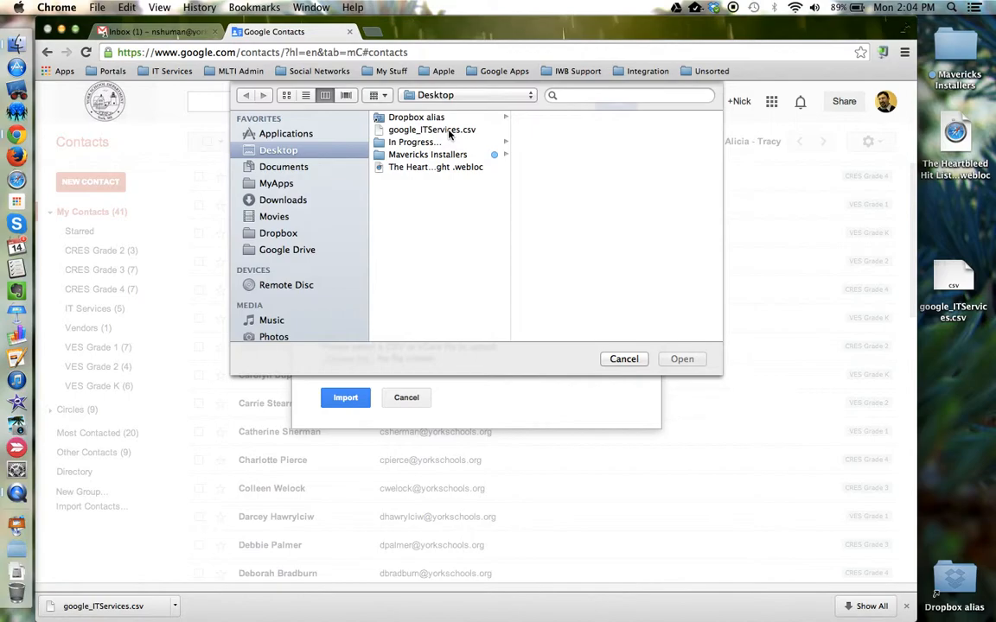
left_click(433, 130)
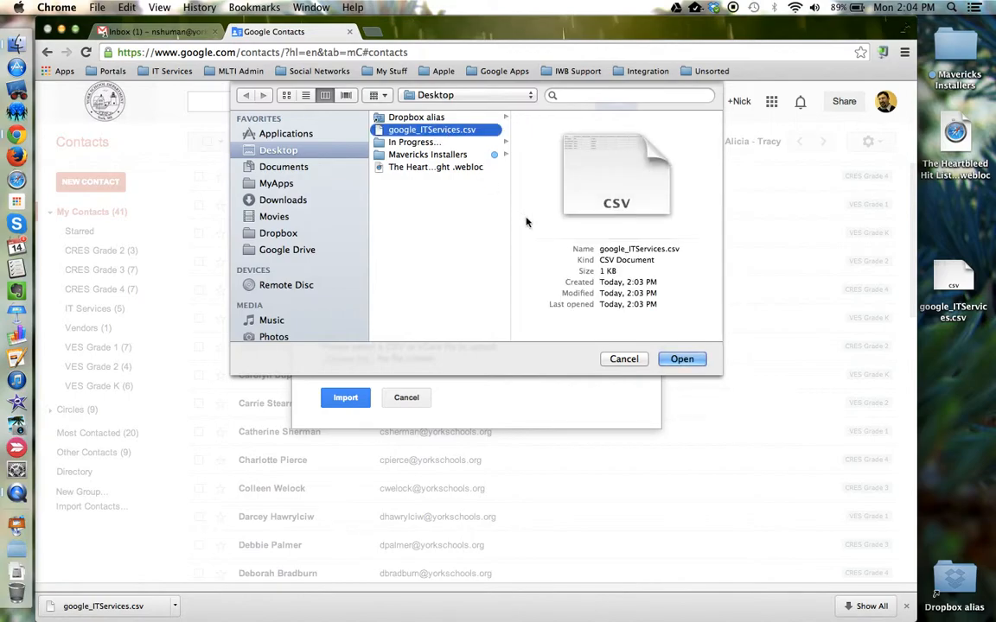
left_click(682, 358)
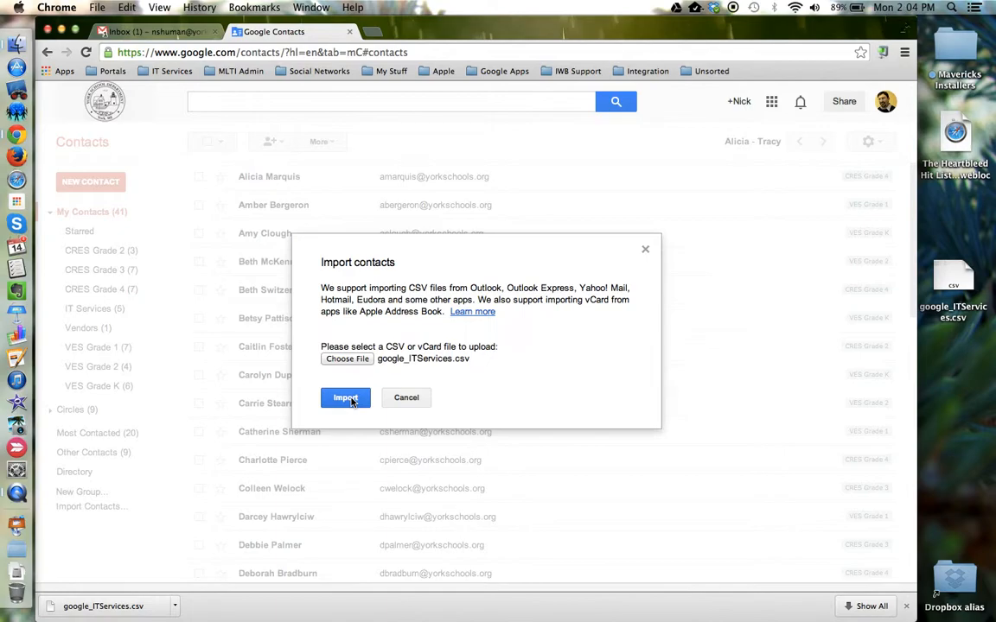
mouse_move(166, 275)
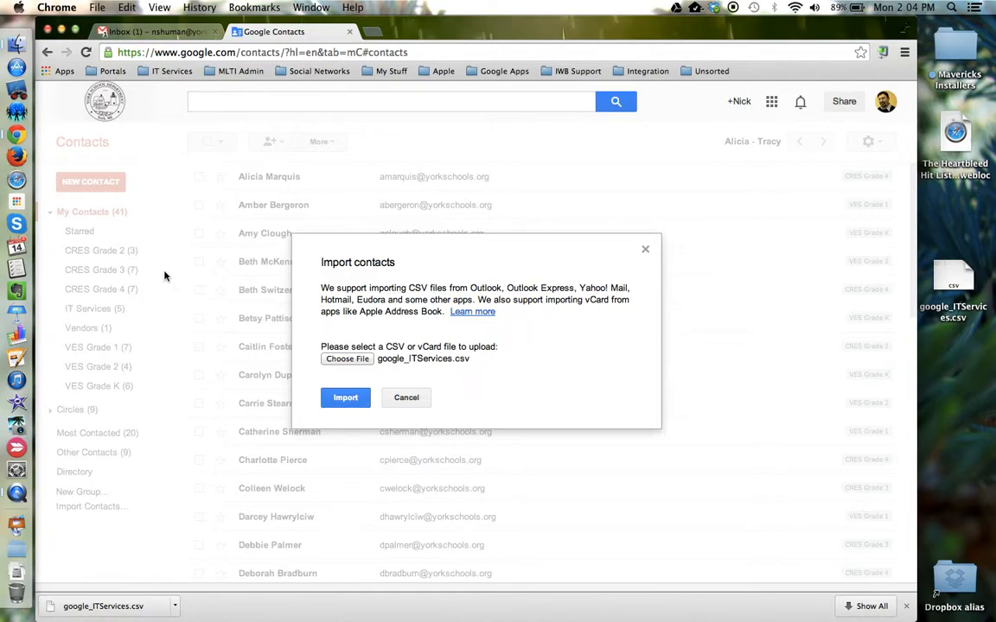
mouse_move(100, 420)
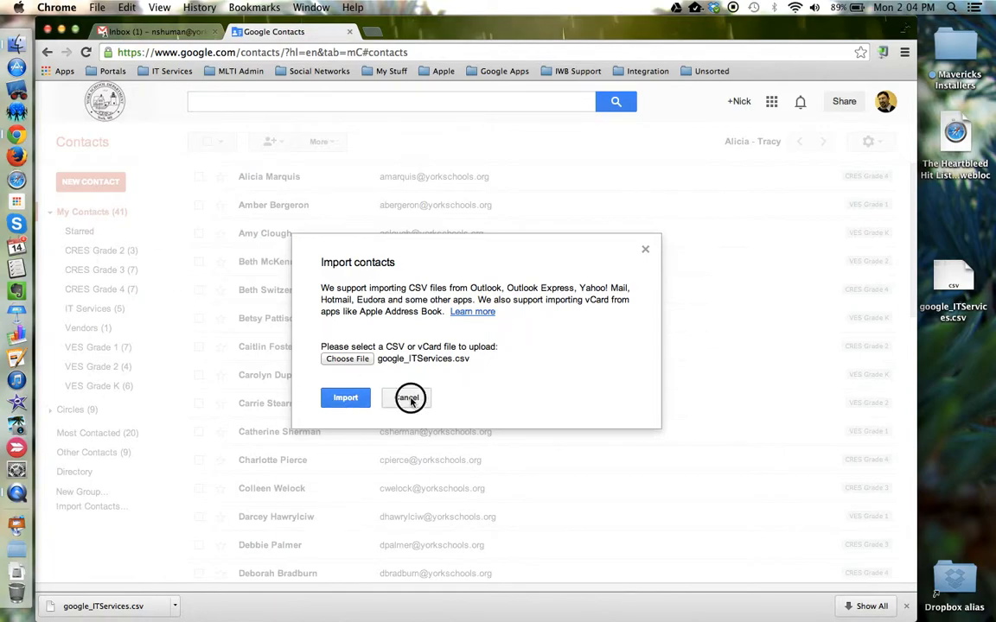
left_click(408, 398)
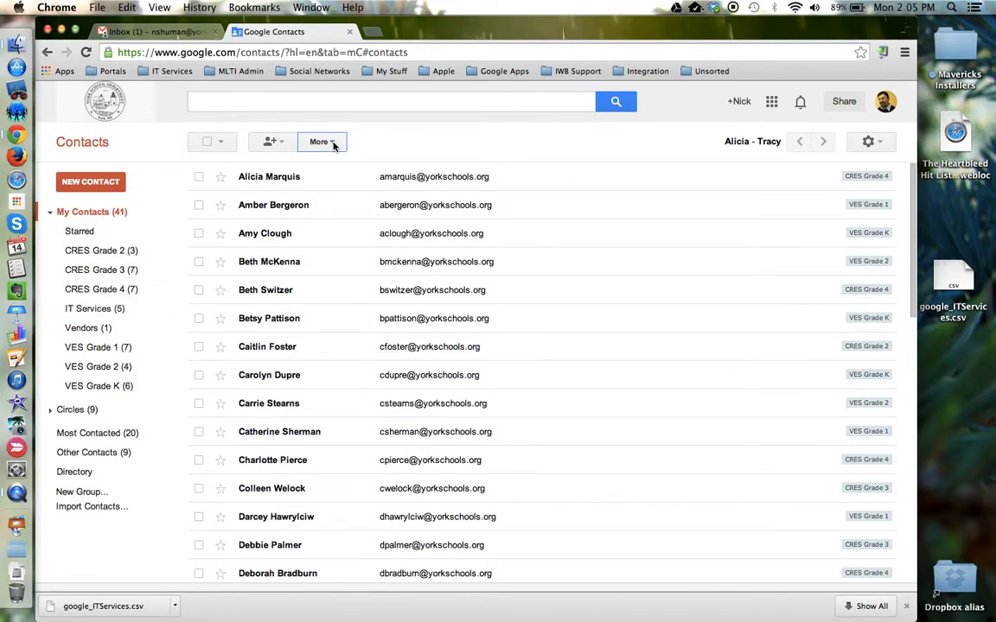
left_click(321, 142)
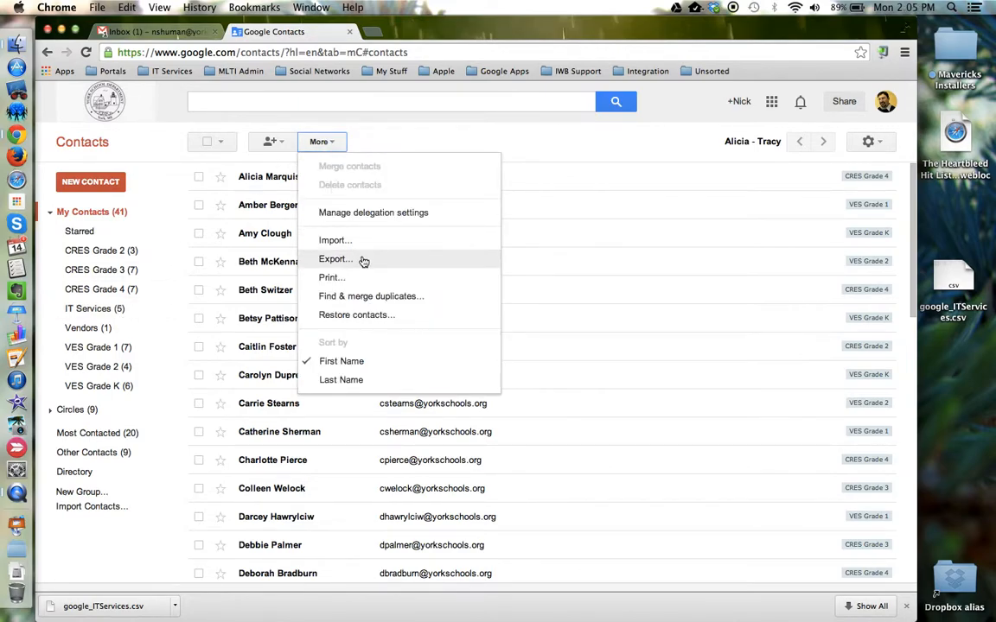
left_click(336, 260)
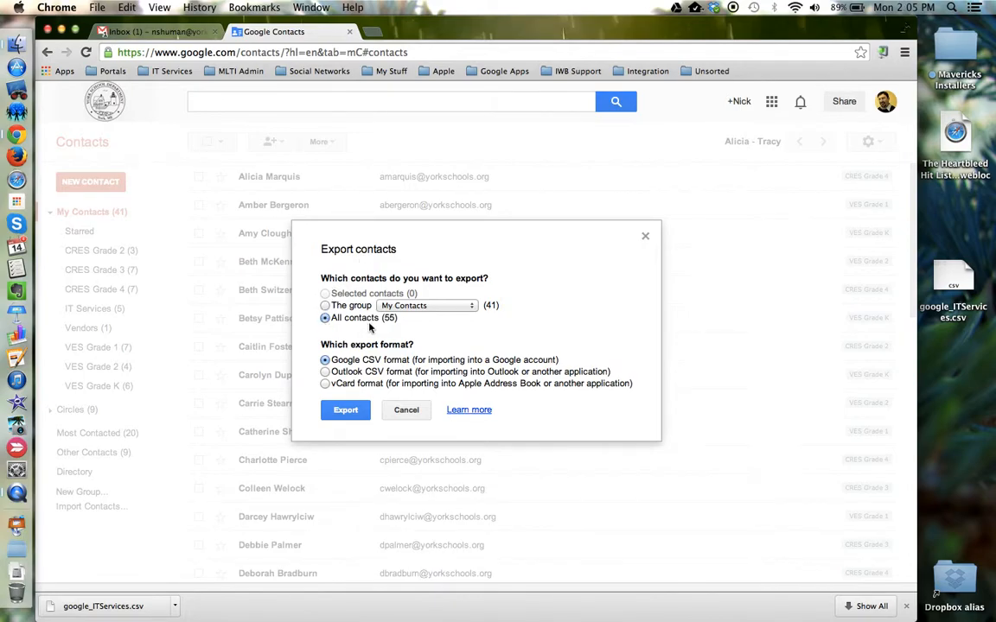
left_click(325, 304)
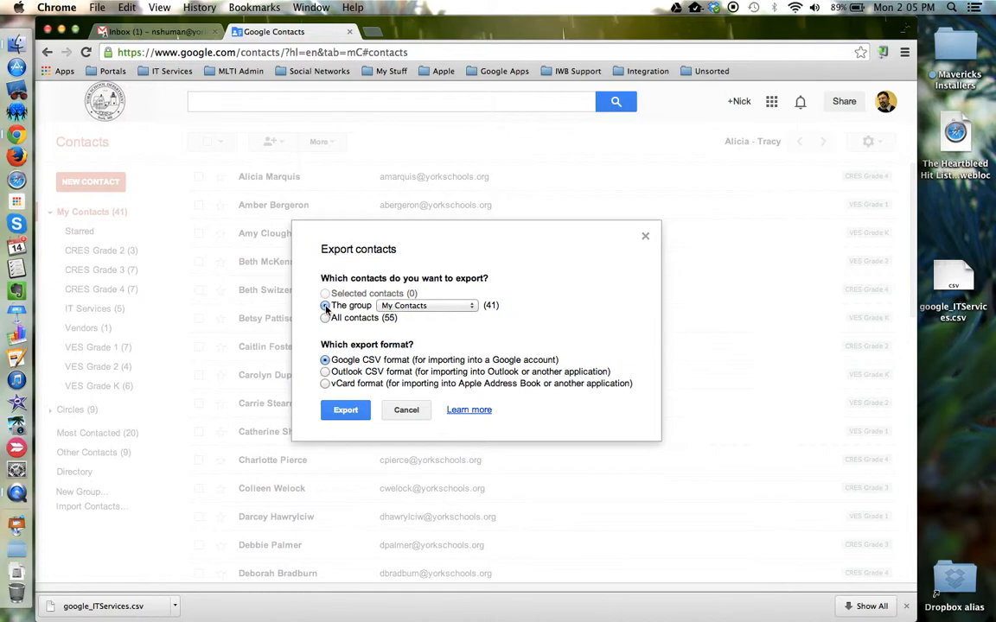
left_click(425, 304)
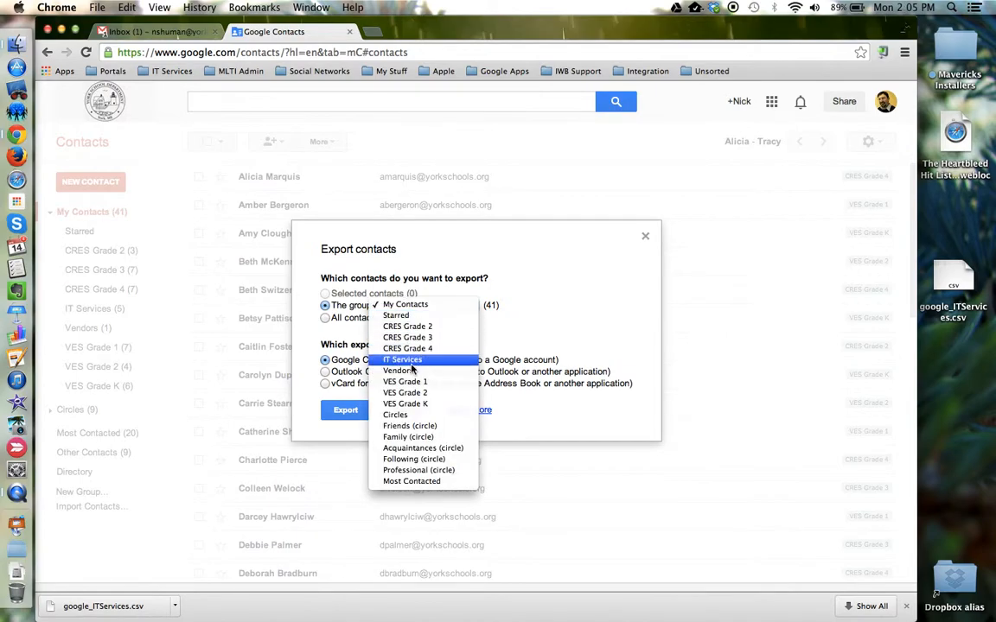
left_click(401, 360)
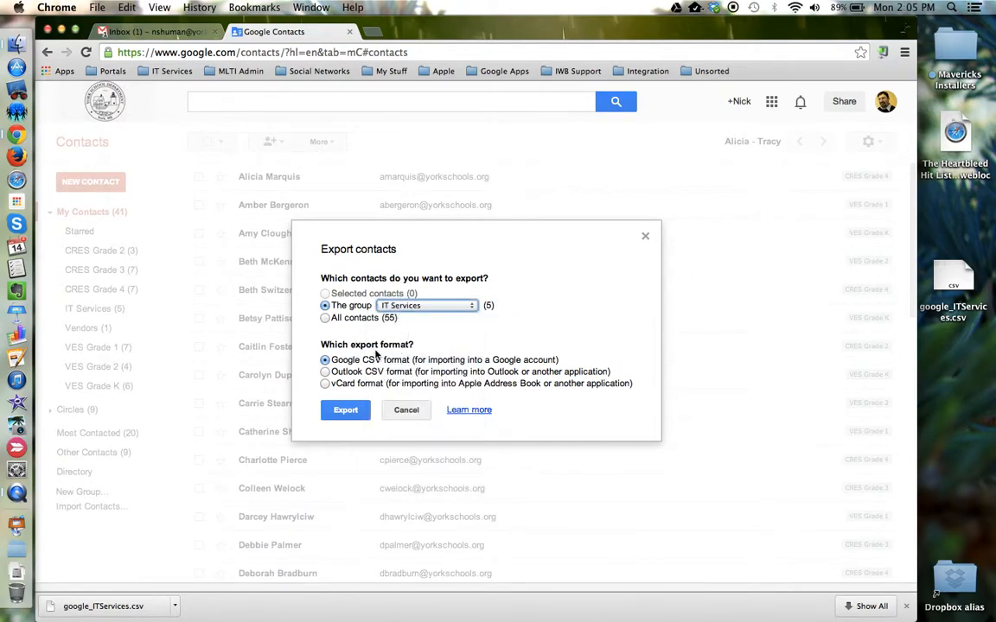
left_click(325, 372)
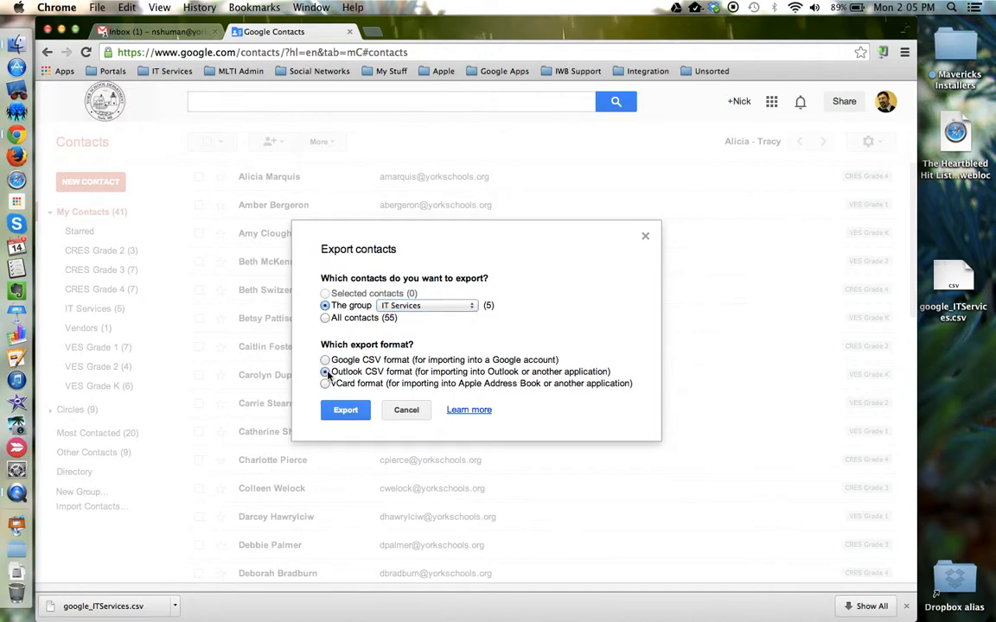
left_click(326, 360)
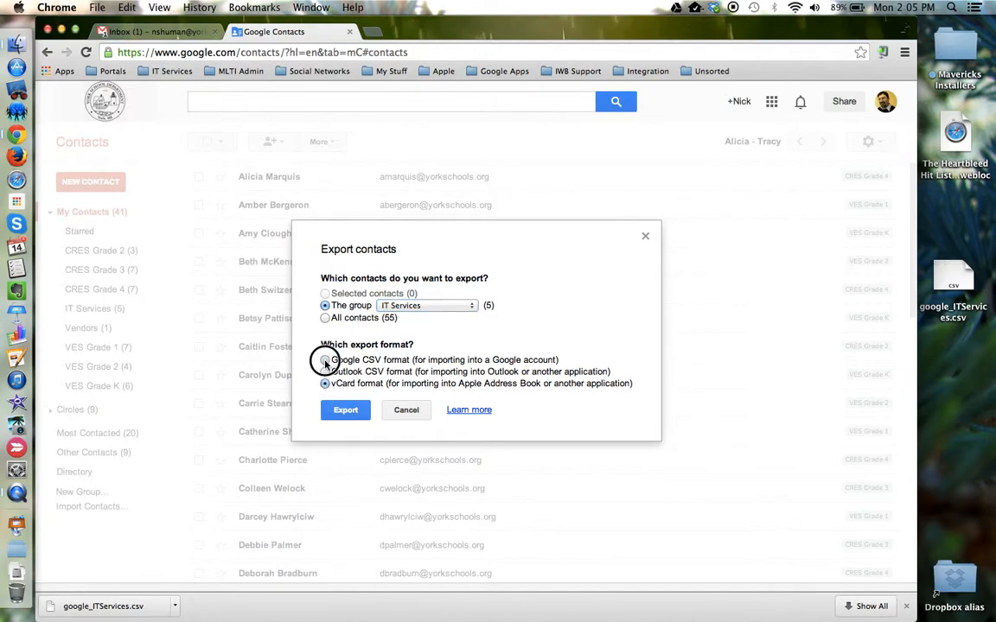
left_click(346, 410)
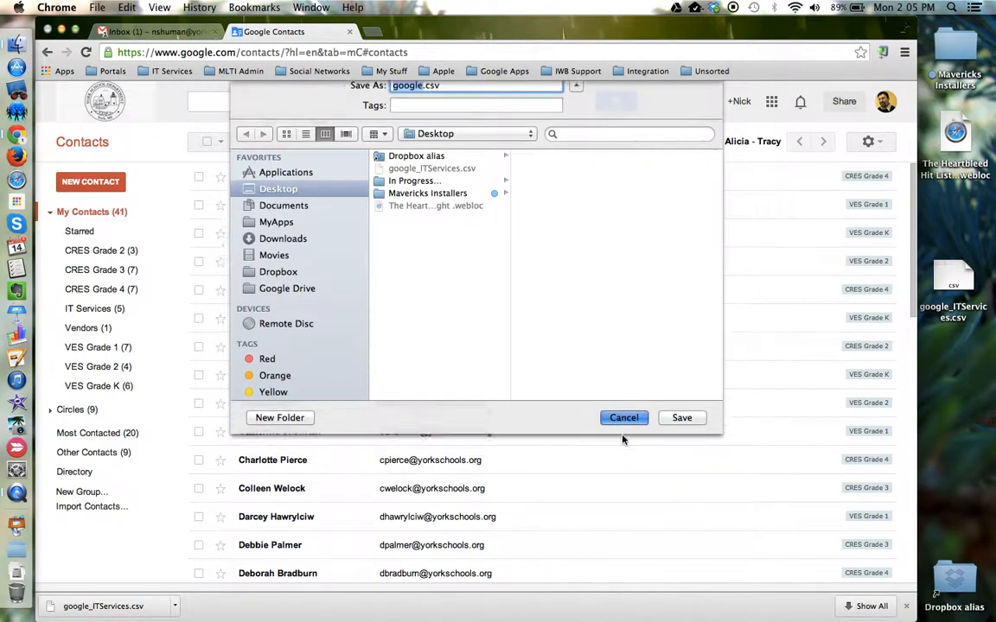
left_click(622, 417)
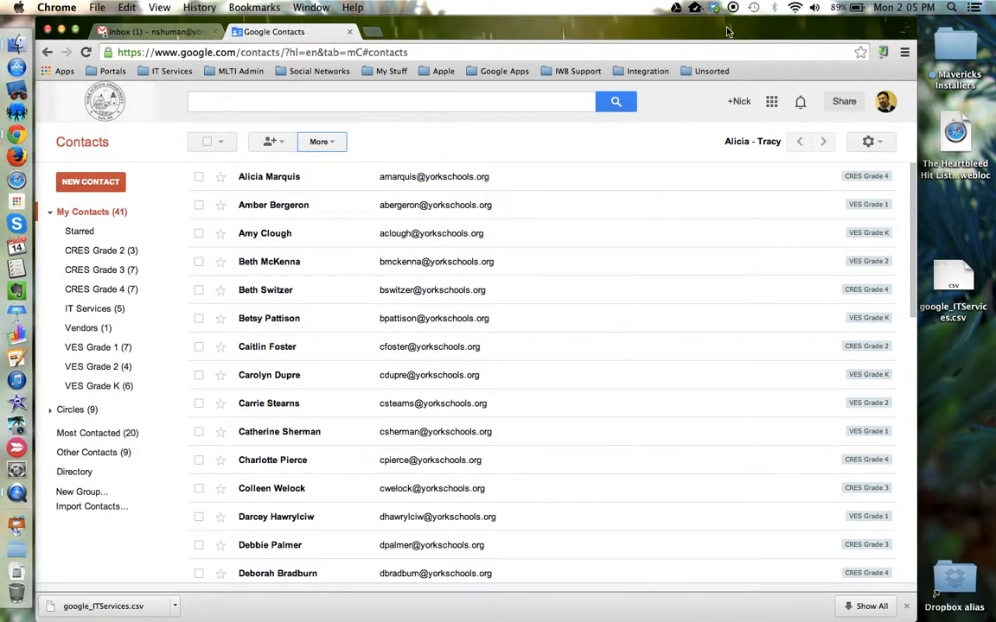